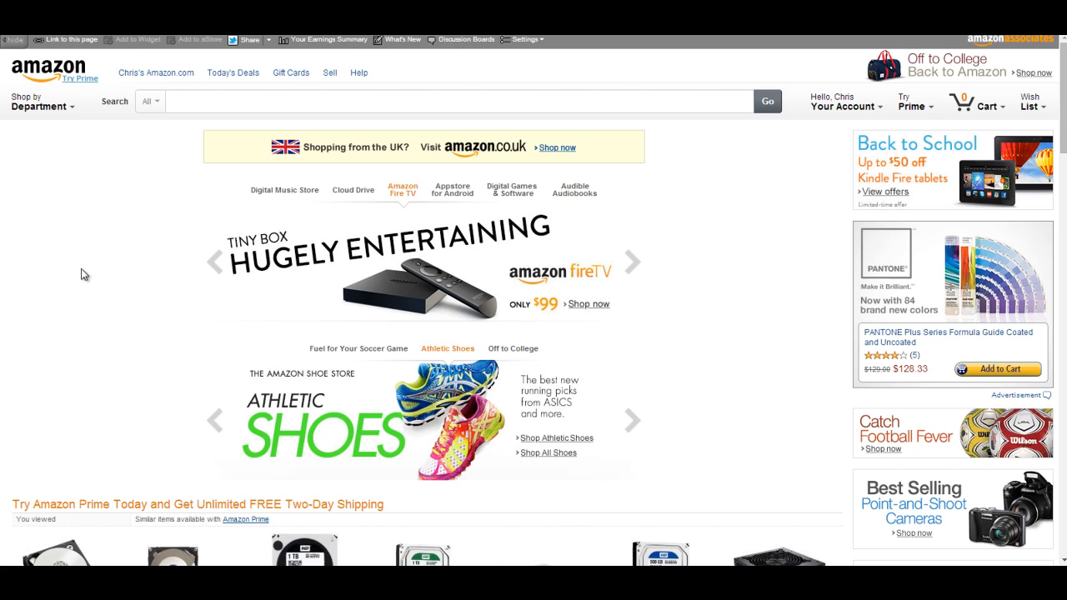
mouse_move(4, 290)
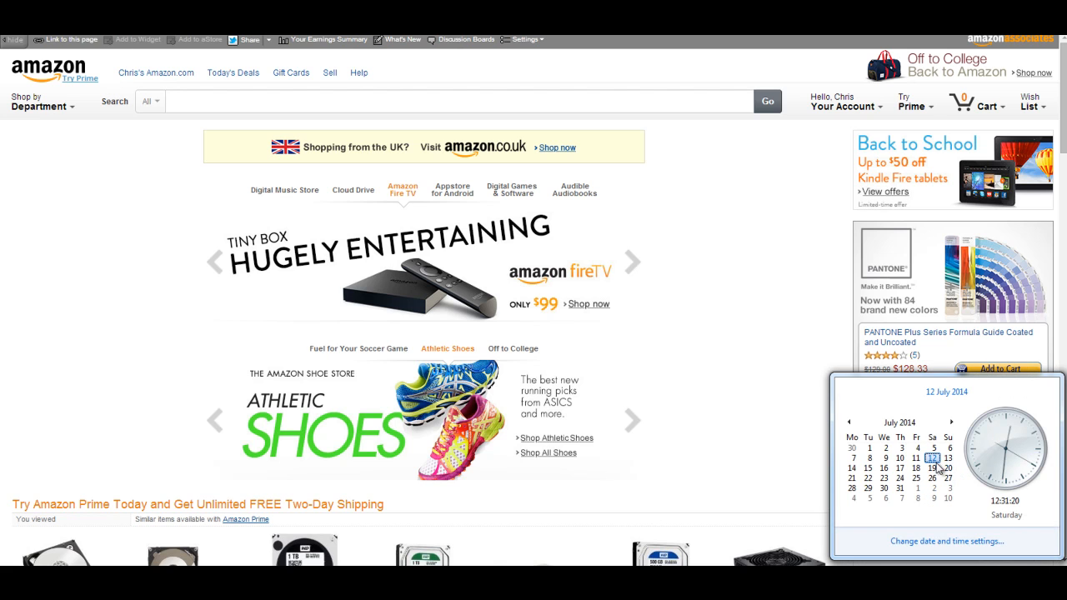
mouse_move(914, 493)
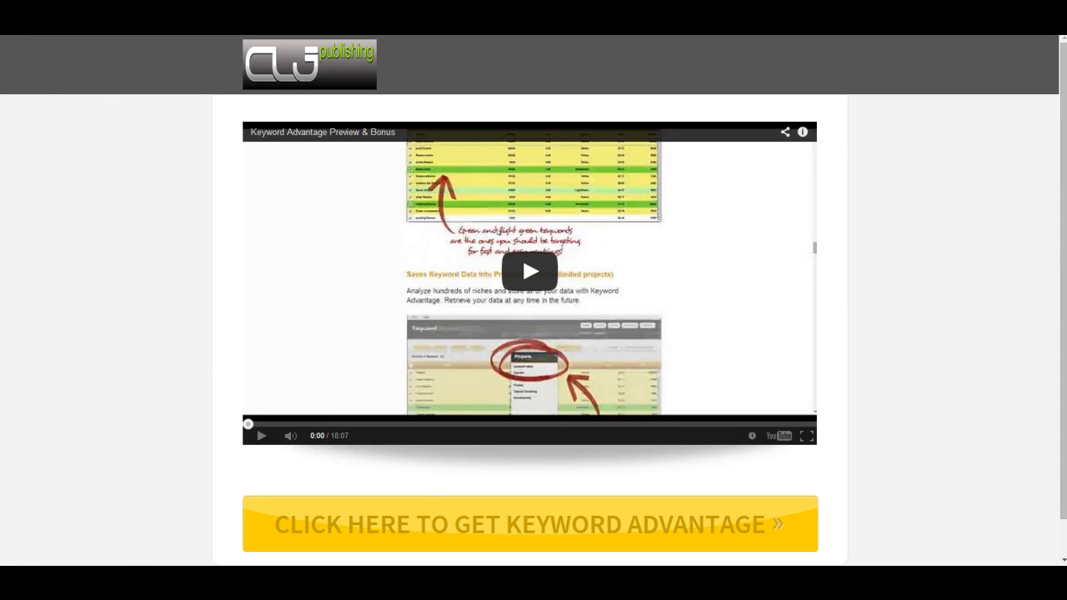
mouse_move(120, 277)
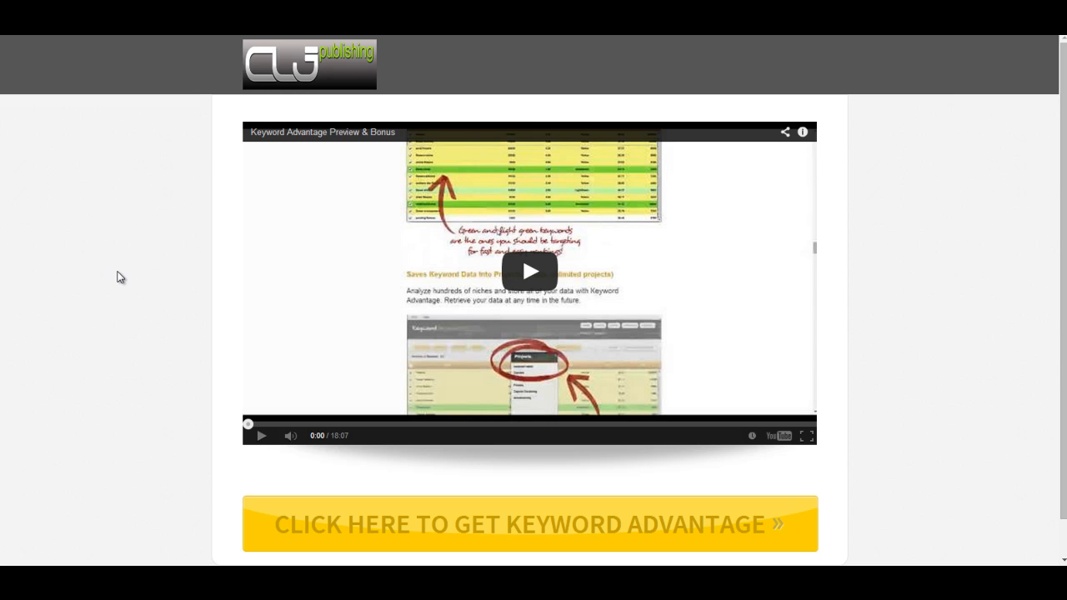
mouse_move(1050, 403)
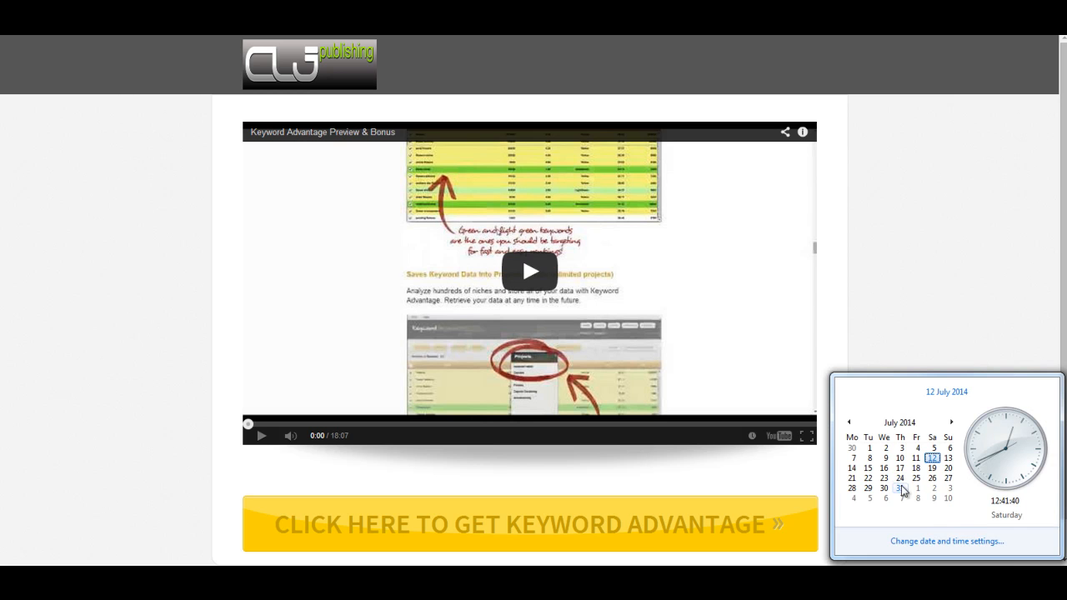
mouse_move(900, 458)
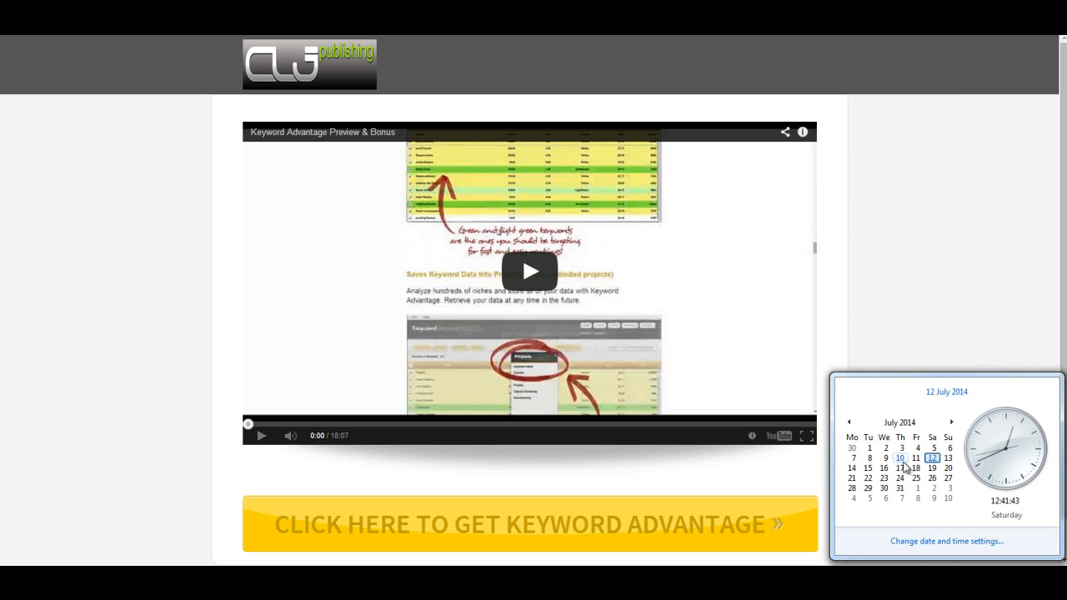